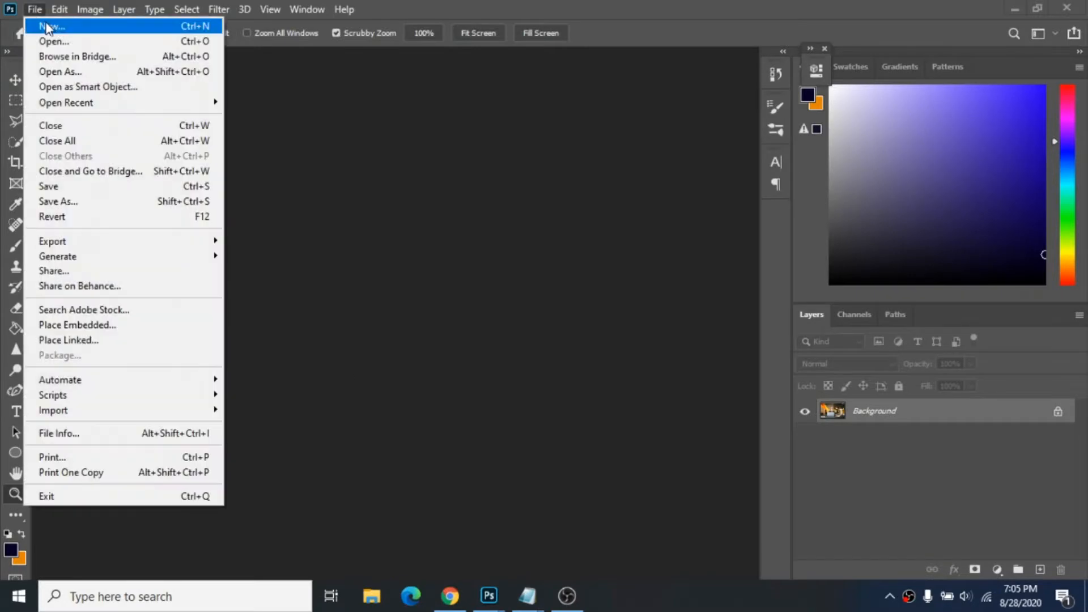
Step: Create a new white 1800 × 704 px document at 72 ppi for the cover
{"action": "left_click", "coordinate": [51, 27]}
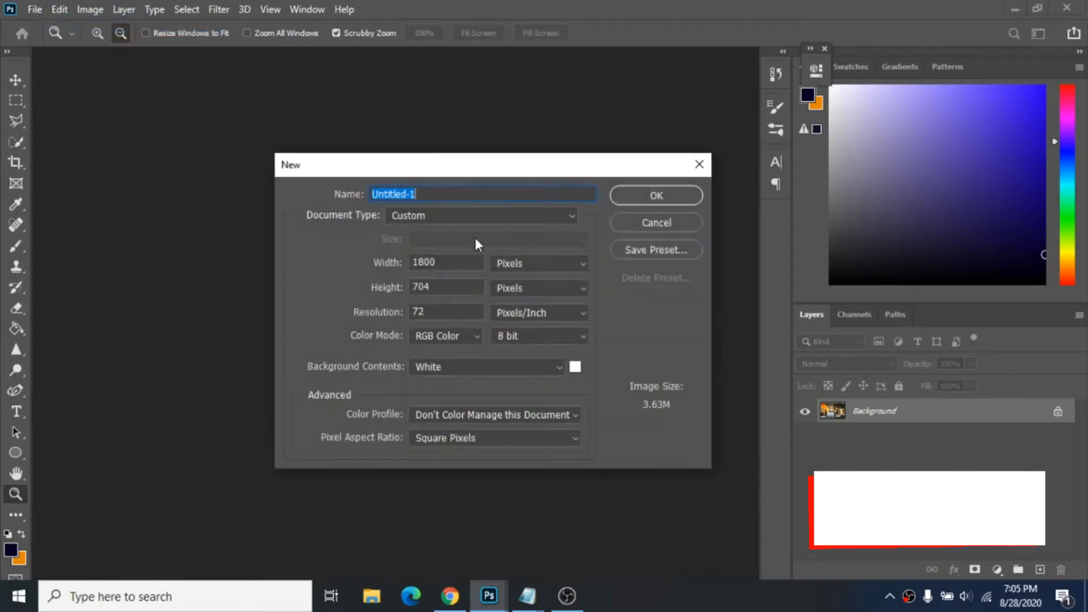
{"action": "left_click", "coordinate": [446, 287]}
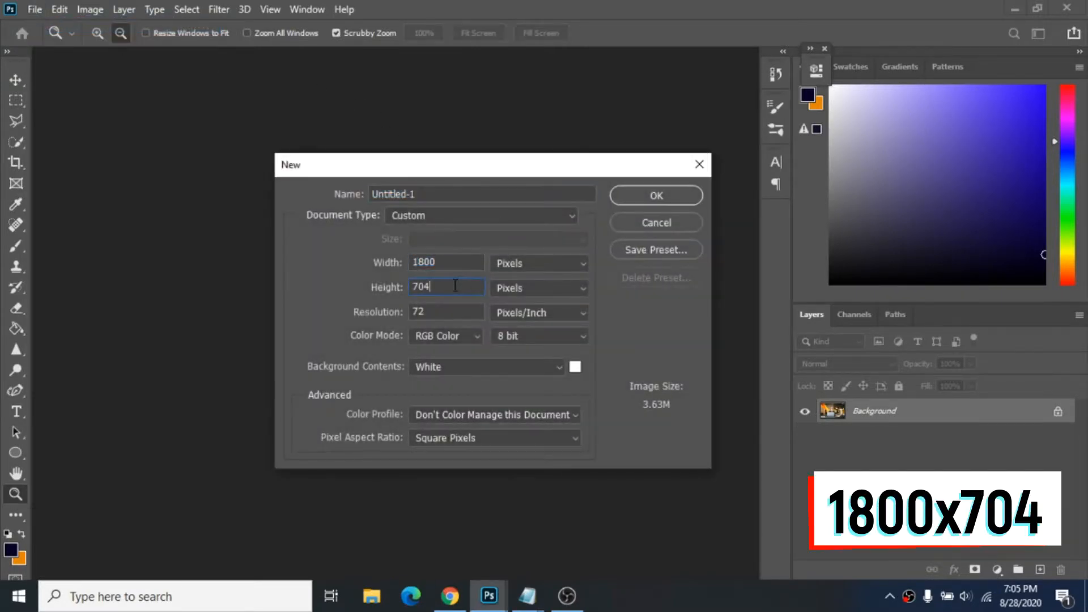
{"action": "left_click", "coordinate": [654, 195]}
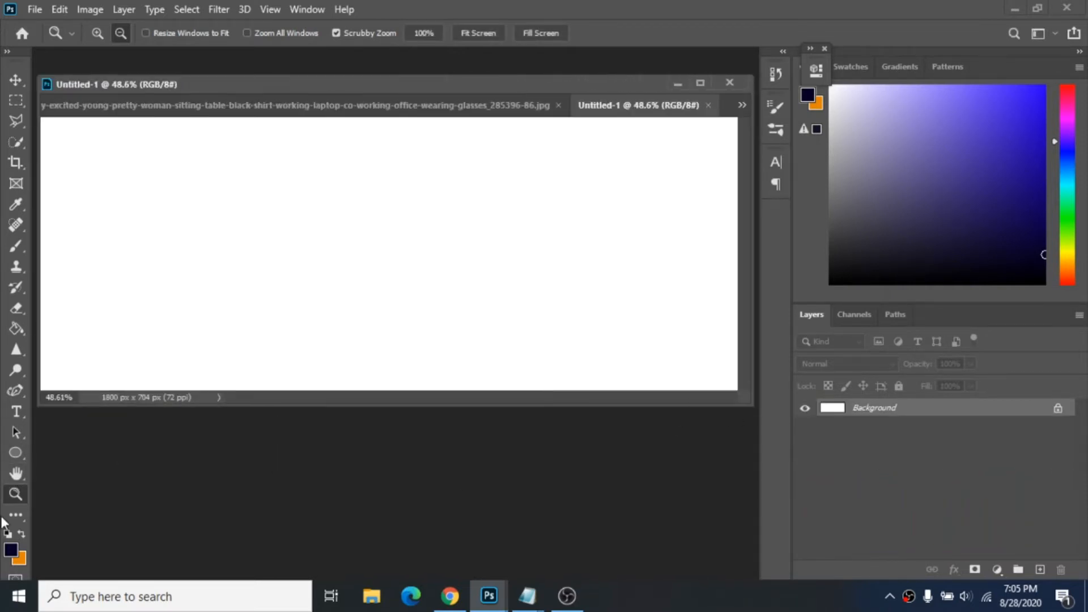
Step: Draw the navy wave shape across the top, then begin a circle on the right with the Ellipse tool
{"action": "left_click", "coordinate": [16, 390]}
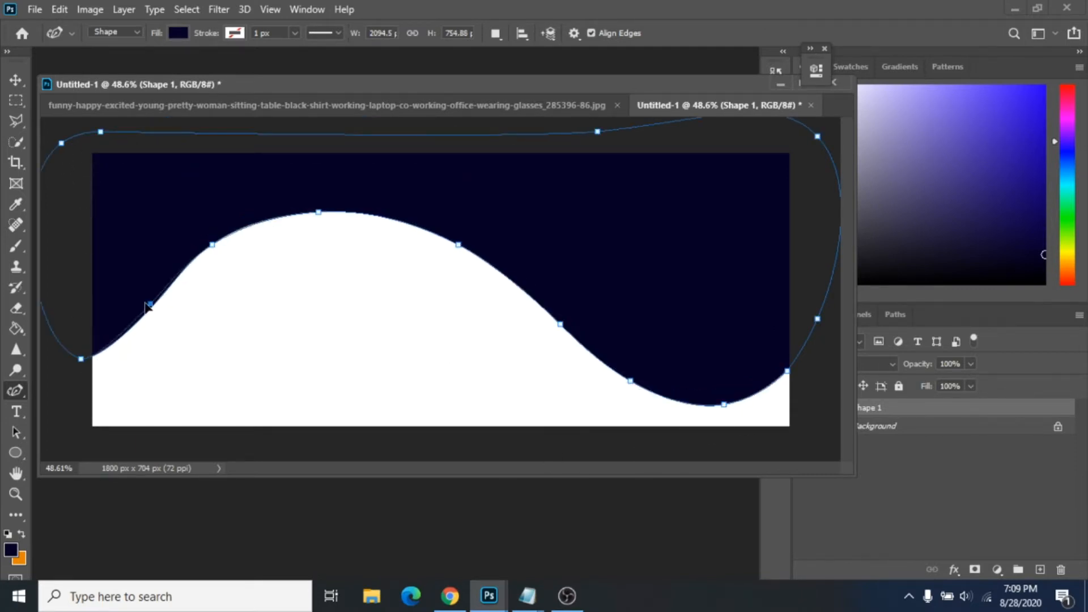
{"action": "left_click", "coordinate": [1040, 569]}
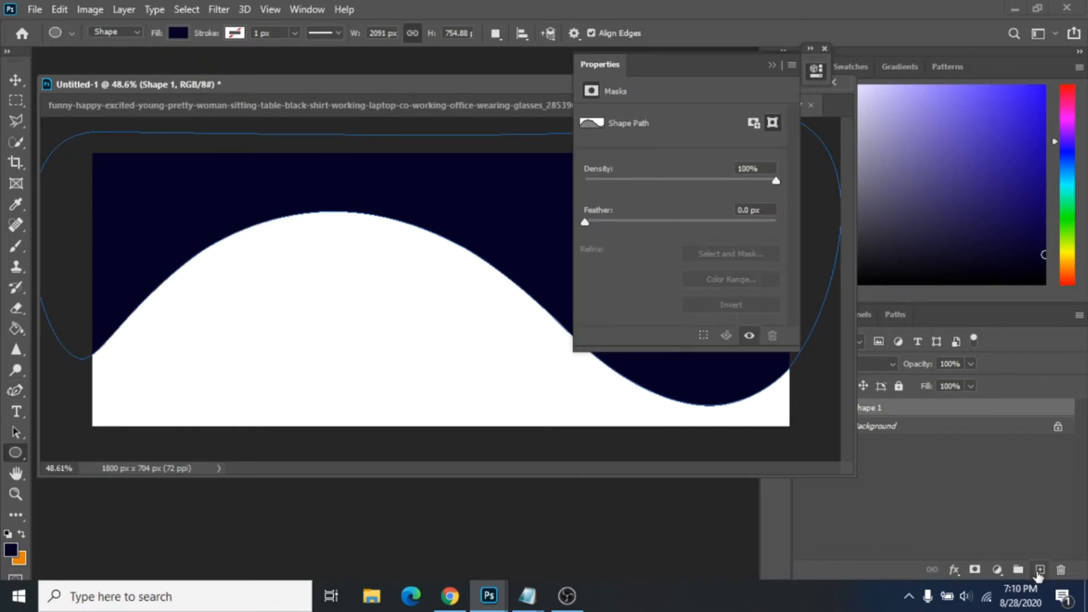
{"action": "left_click", "coordinate": [1039, 569]}
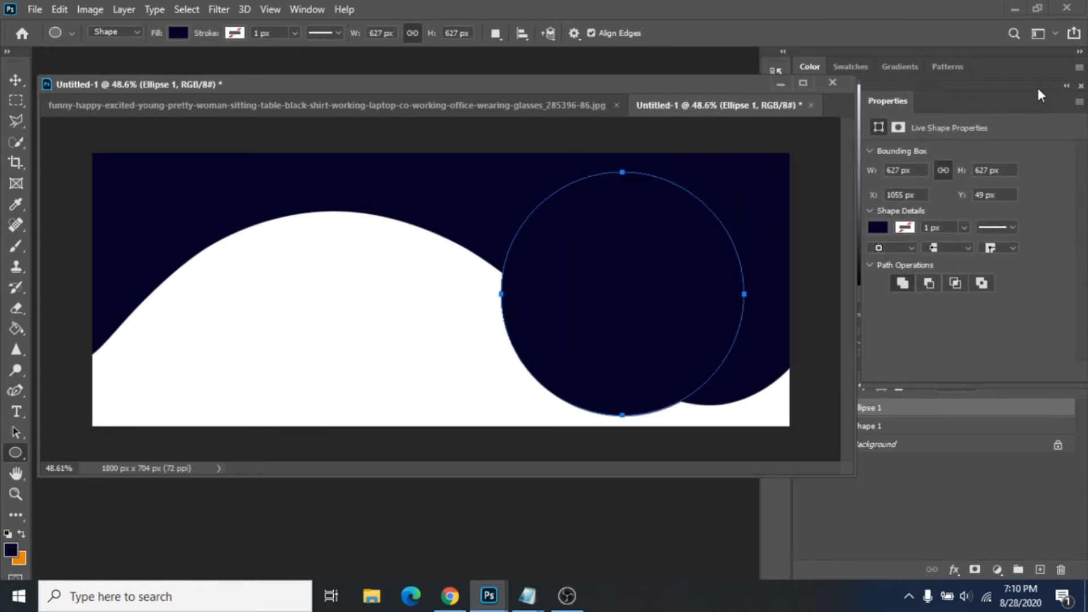
Step: Set the right-side circle's fill to white from Recently Used Colors
{"action": "left_click", "coordinate": [177, 33]}
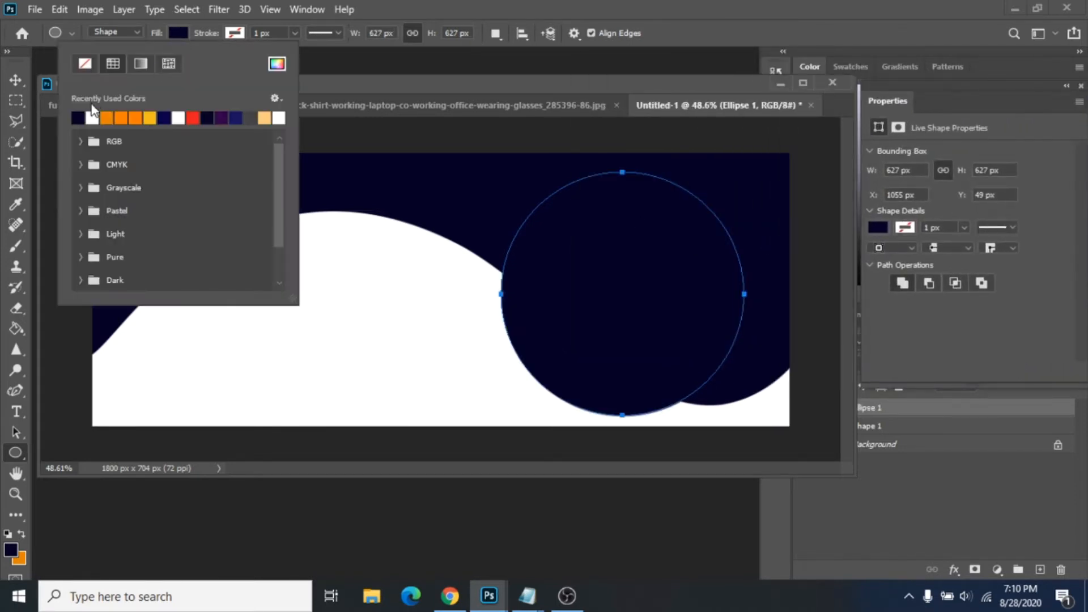
{"action": "left_click", "coordinate": [177, 118]}
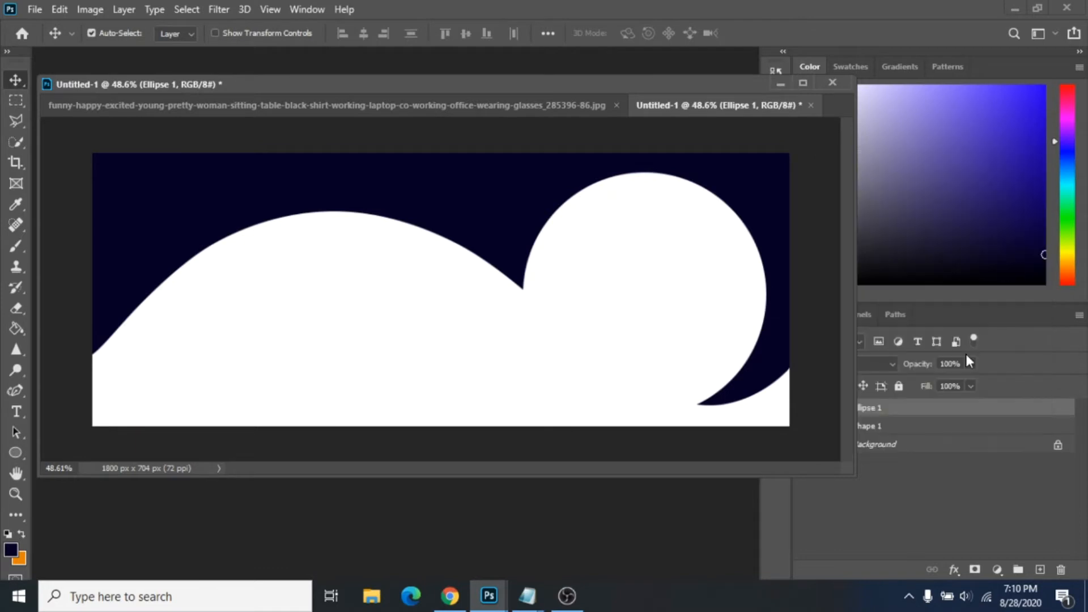
{"action": "mouse_move", "coordinate": [918, 414]}
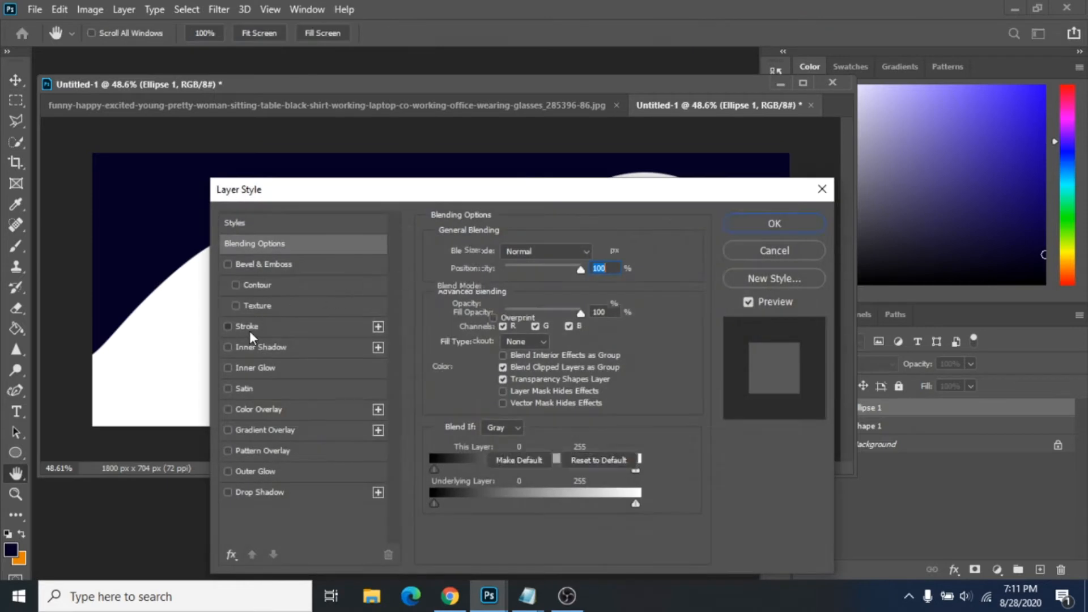
Step: Apply a 20 px white stroke positioned Inside to the white circle via Layer Style
{"action": "left_click", "coordinate": [228, 327]}
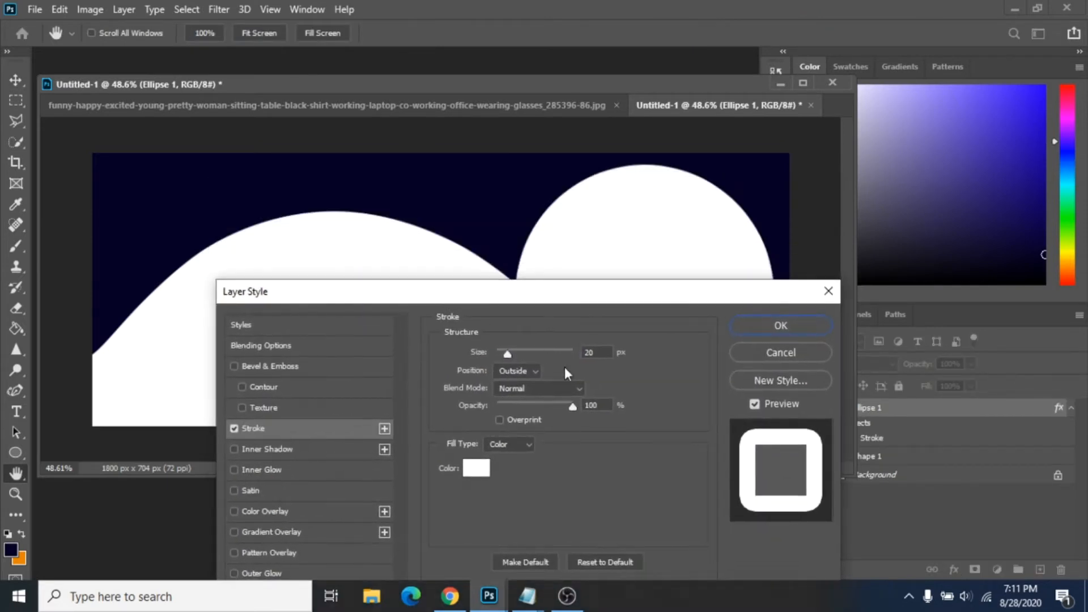
{"action": "left_click", "coordinate": [516, 370]}
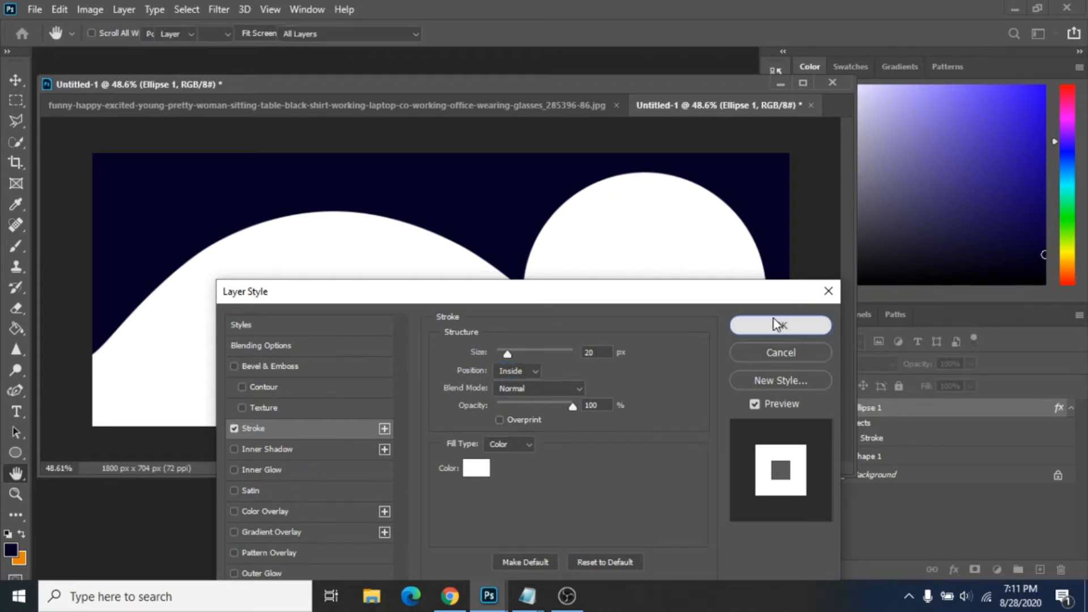
{"action": "left_click", "coordinate": [779, 325]}
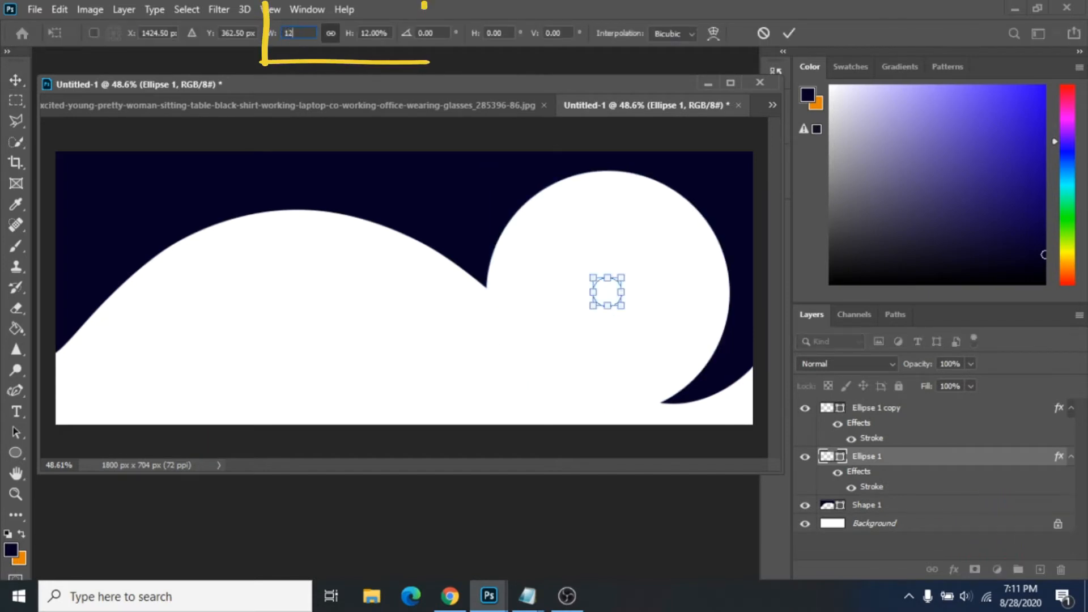
Step: Scale the duplicated circle to 110%, remove its fill for an orange 20 px ring, and hide the inner circle's stroke
{"action": "type", "text": "110"}
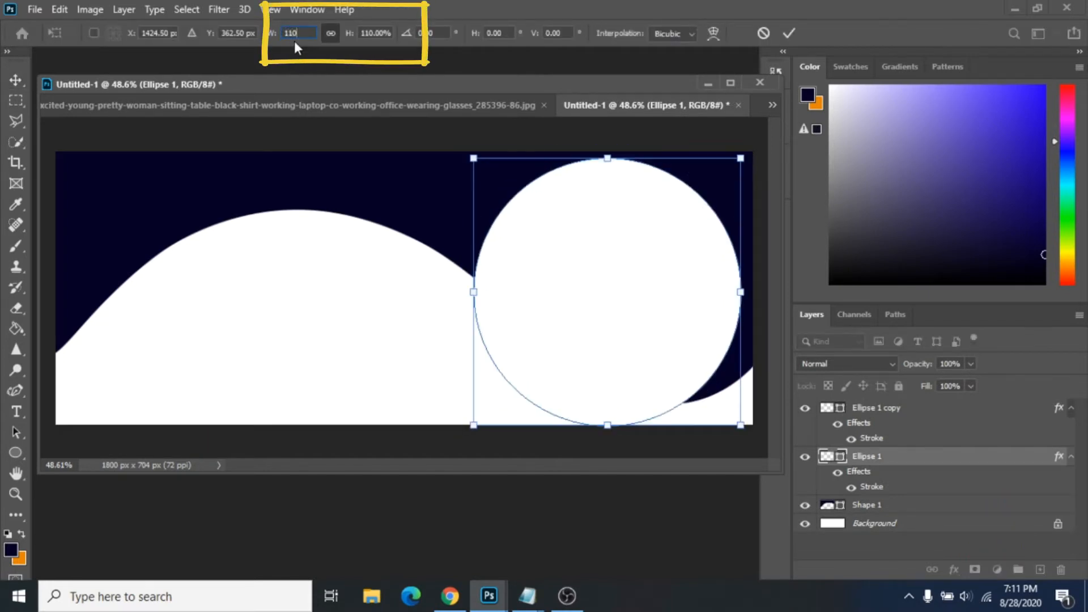
{"action": "left_click", "coordinate": [788, 33]}
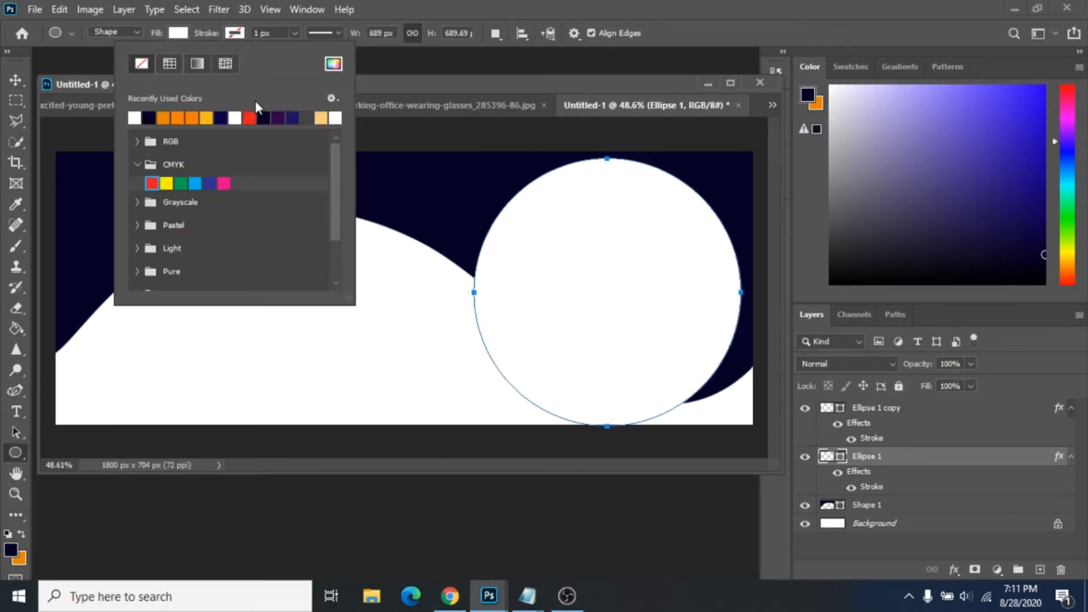
{"action": "left_click", "coordinate": [134, 117]}
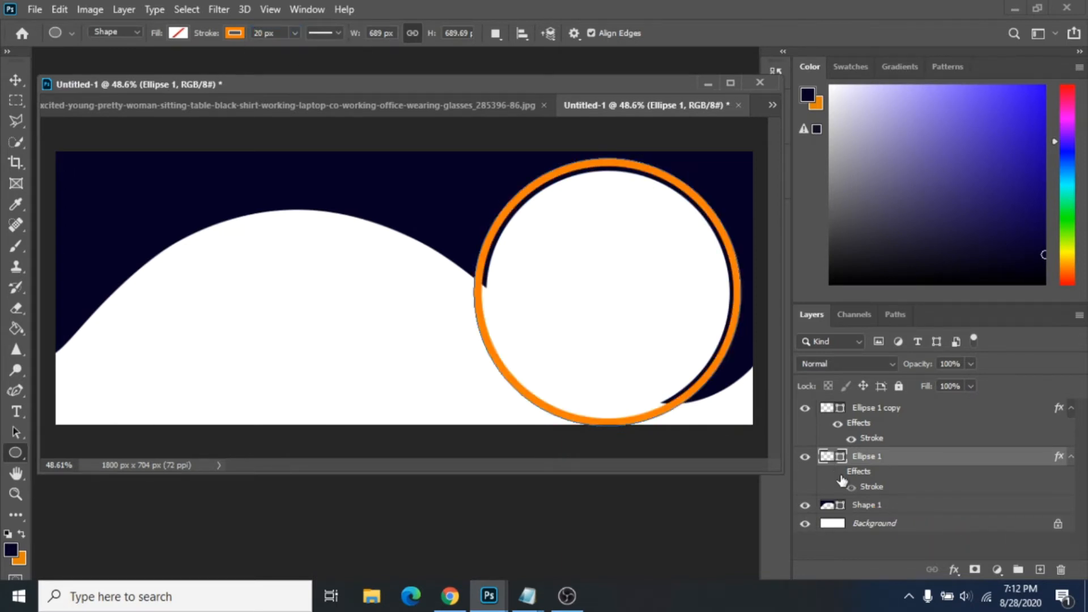
{"action": "left_click", "coordinate": [866, 504]}
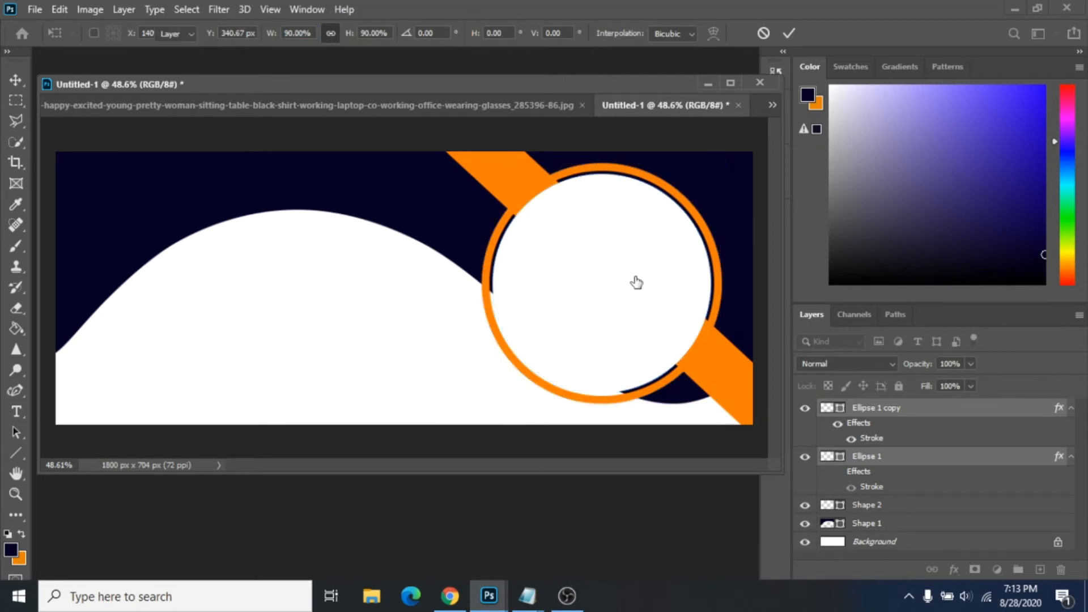
Step: Commit the 90% scaling of the circle and ring above the orange band, then add a new empty layer
{"action": "left_click", "coordinate": [16, 79]}
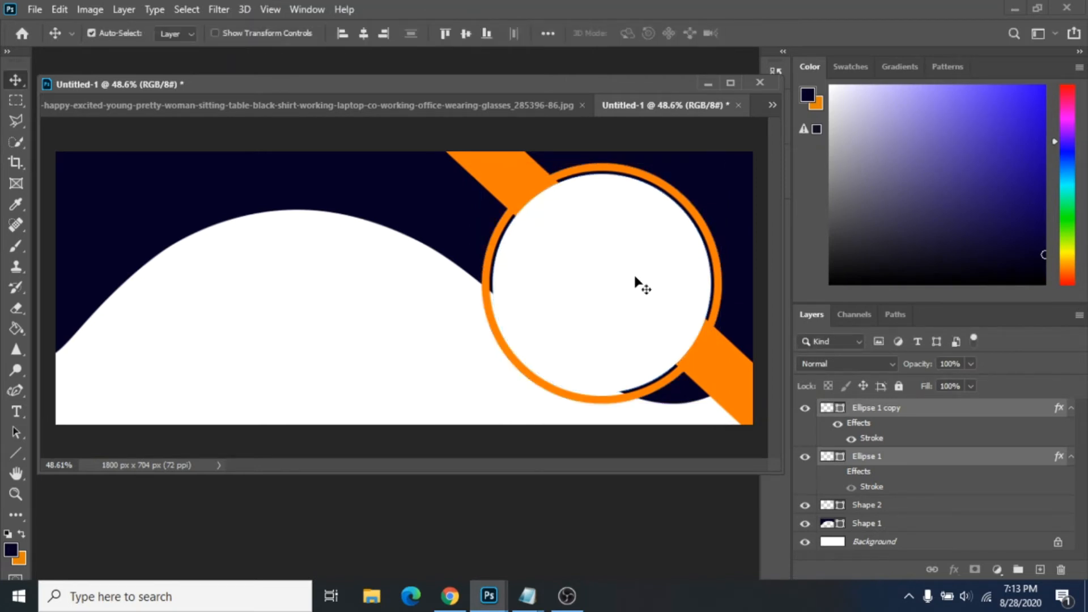
{"action": "left_click", "coordinate": [15, 454]}
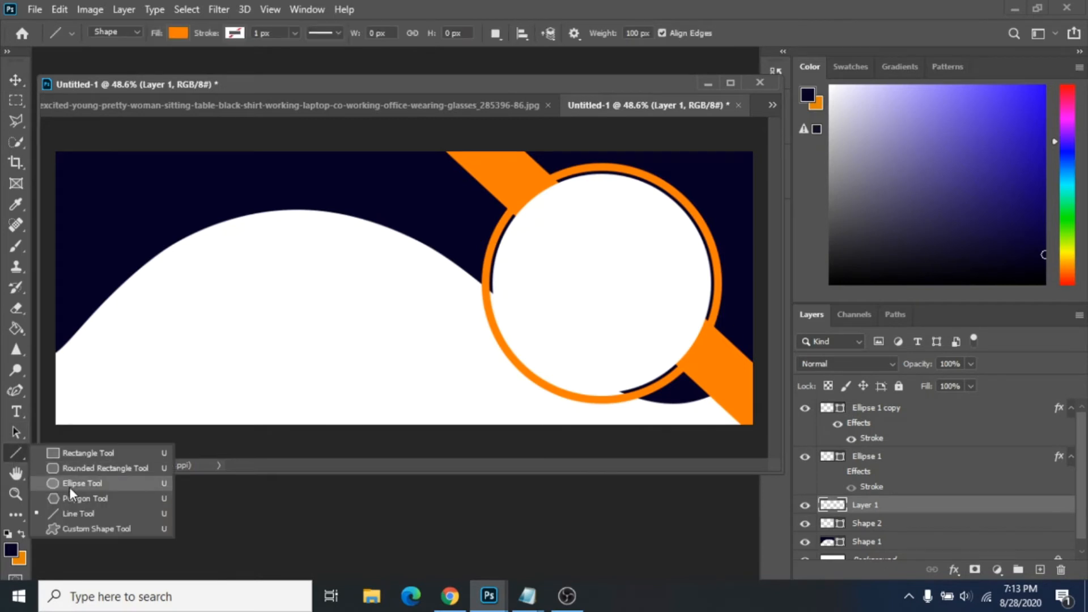
Step: Draw and duplicate small navy circles with the Ellipse tool beside the ring and at the lower-left edge
{"action": "left_click", "coordinate": [81, 483]}
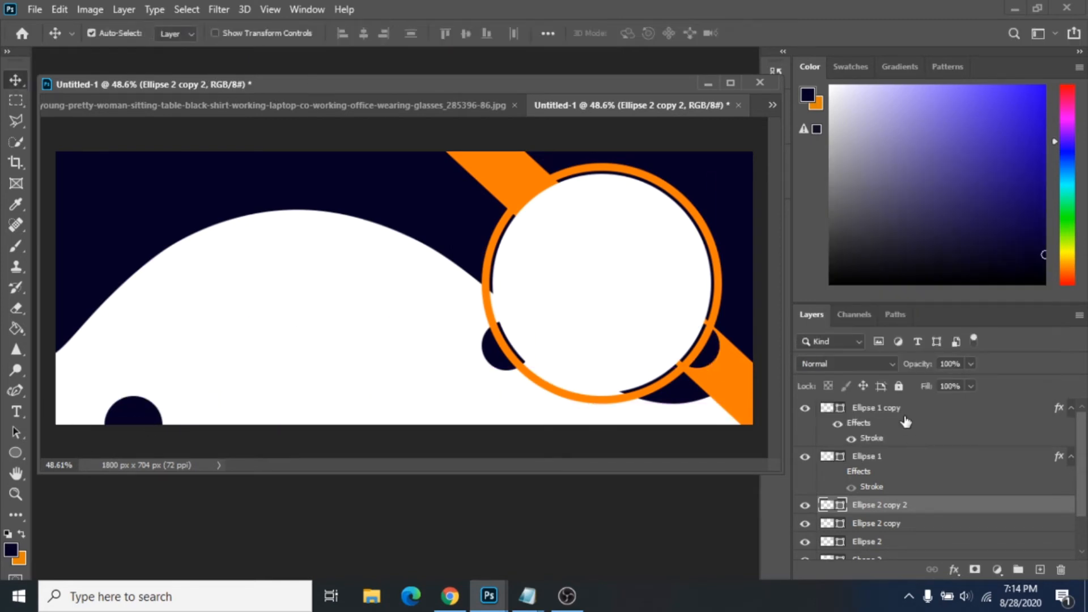
{"action": "left_click", "coordinate": [1039, 569]}
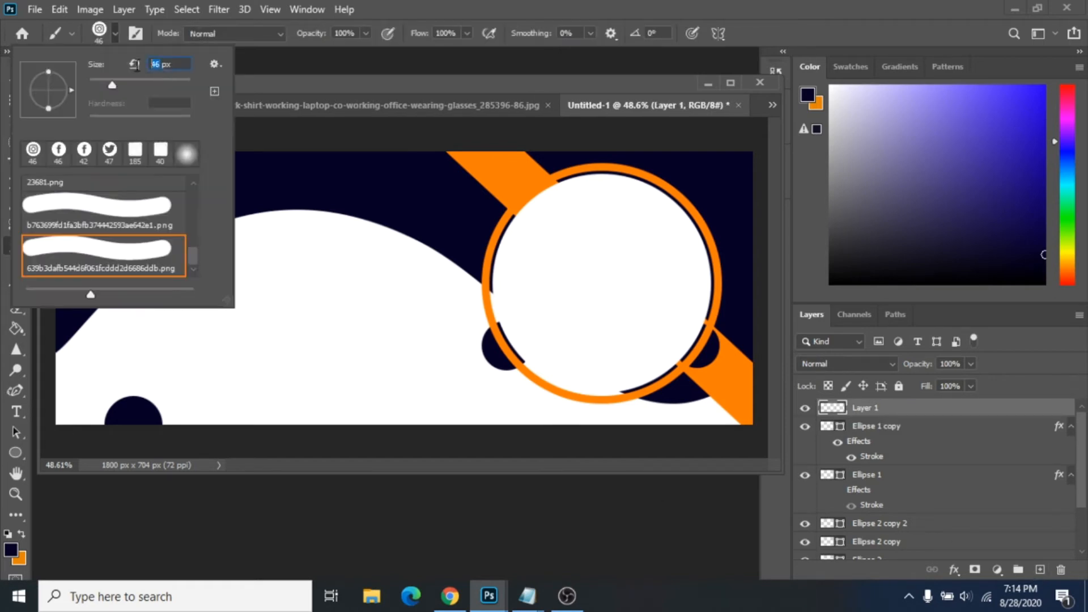
{"action": "mouse_move", "coordinate": [134, 64]}
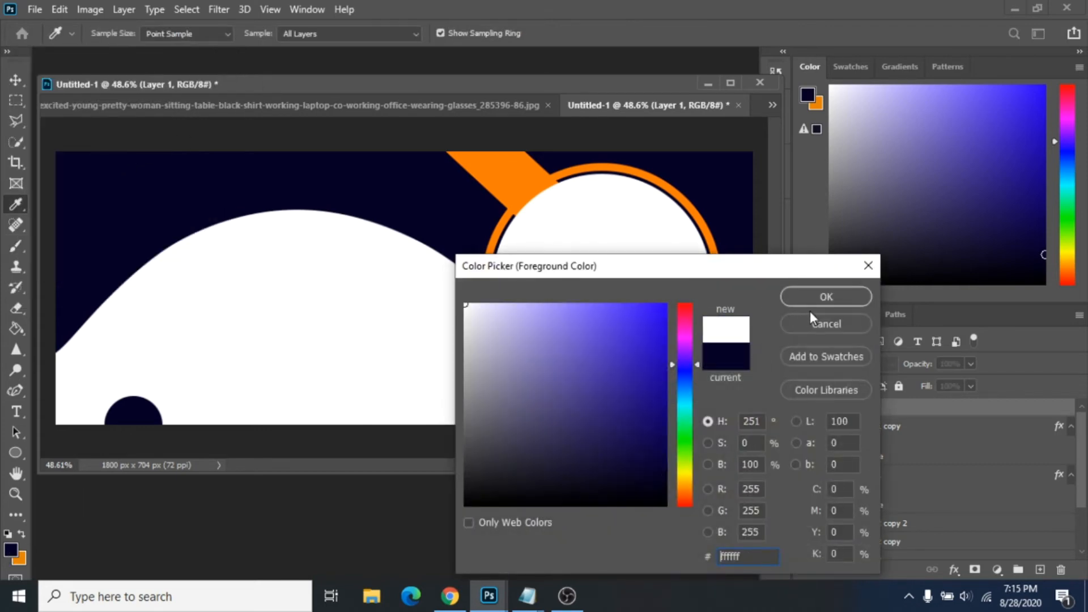
Step: Set the foreground to white and stamp Instagram, Facebook and Twitter icon brushes at the top-left
{"action": "left_click", "coordinate": [825, 296]}
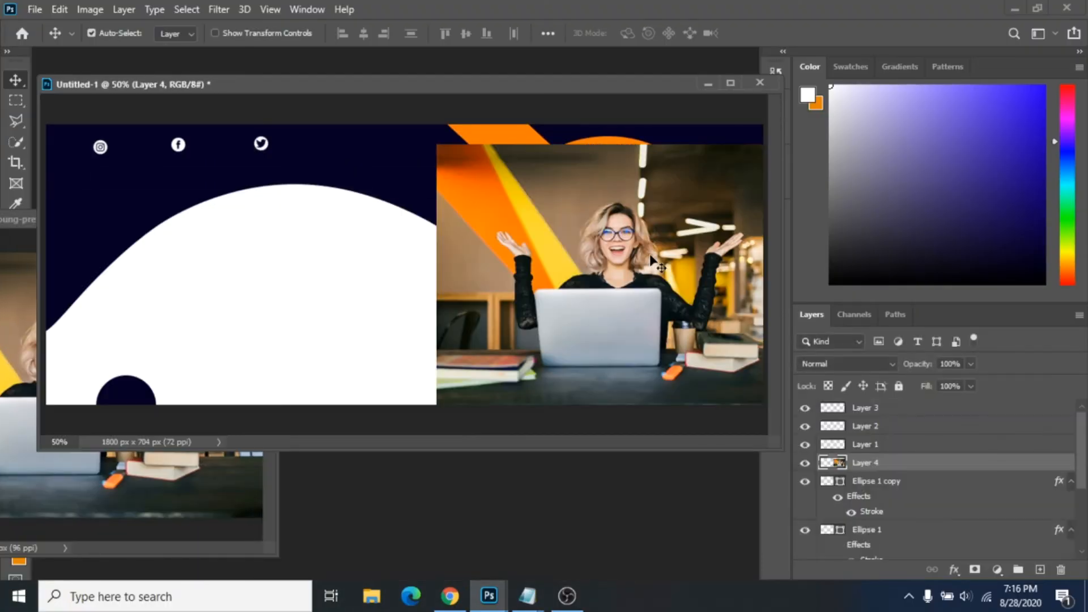
Step: Clip the woman's photo to the white circle with Create Clipping Mask and position it inside the ring
{"action": "right_click", "coordinate": [865, 463]}
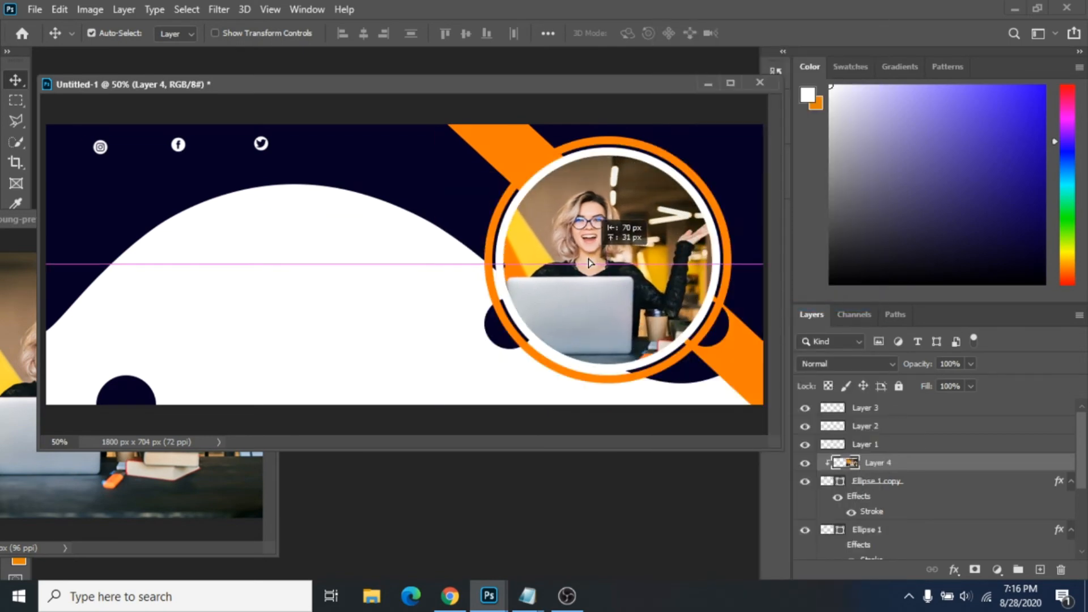
{"action": "left_click", "coordinate": [16, 410]}
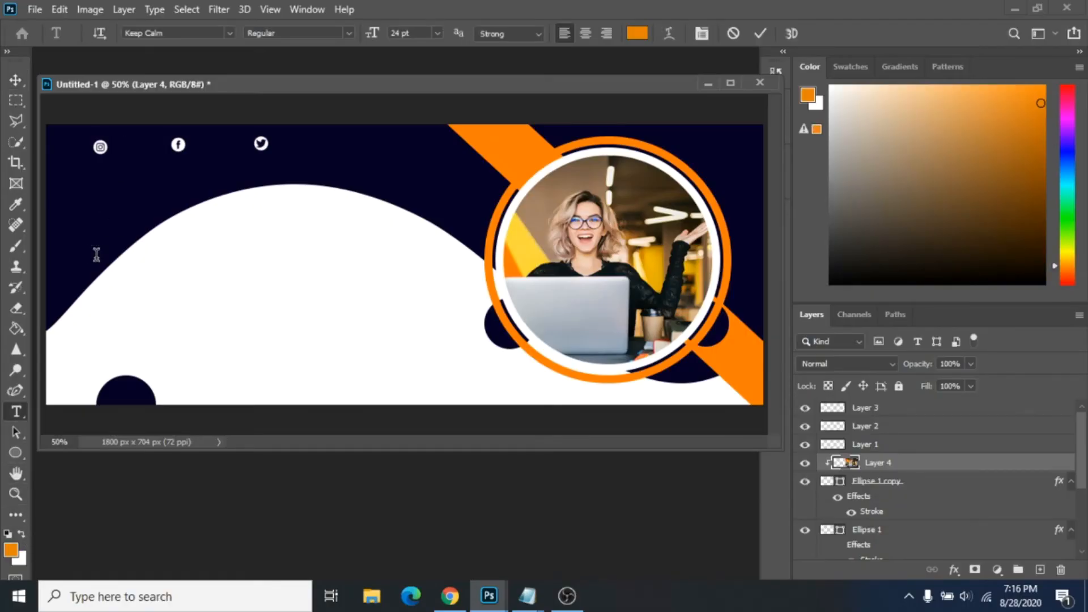
{"action": "type", "text": "@company"}
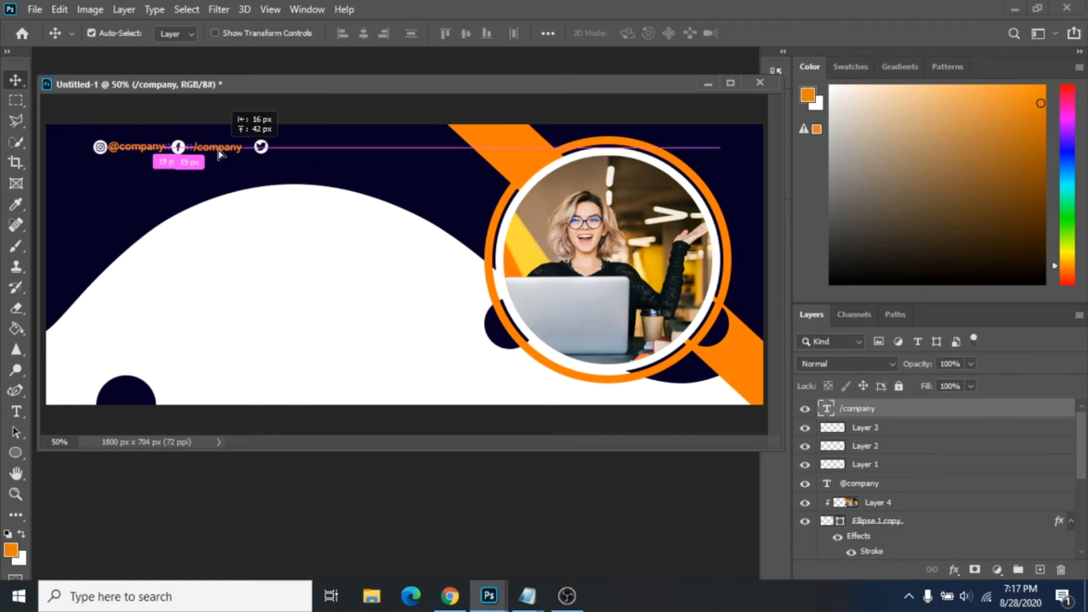
{"action": "key", "text": "ctrl+j"}
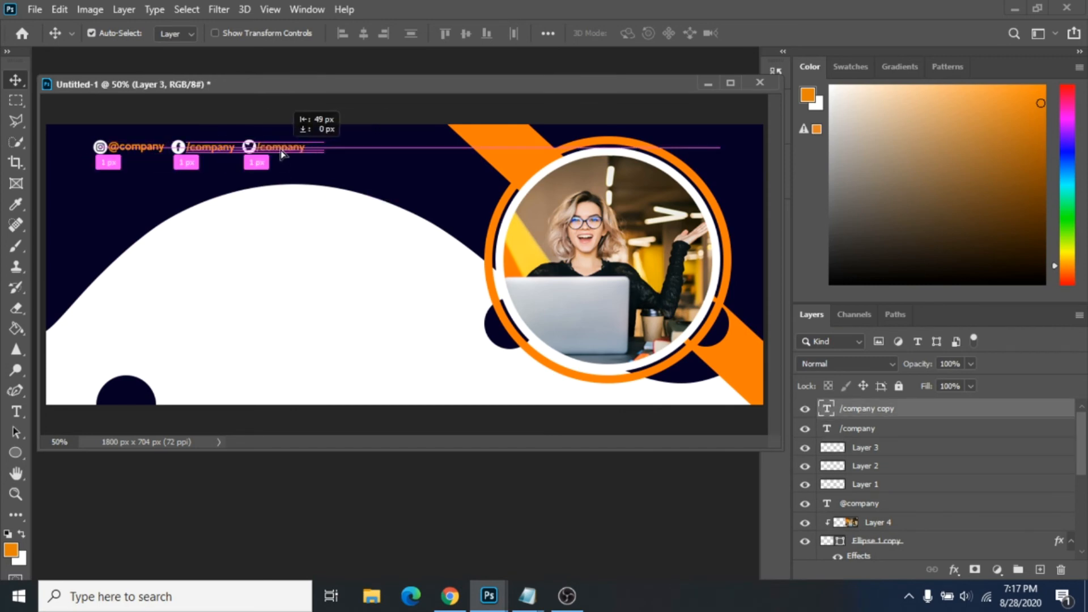
{"action": "left_click_drag", "start_coordinate": [291, 148], "coordinate": [271, 148]}
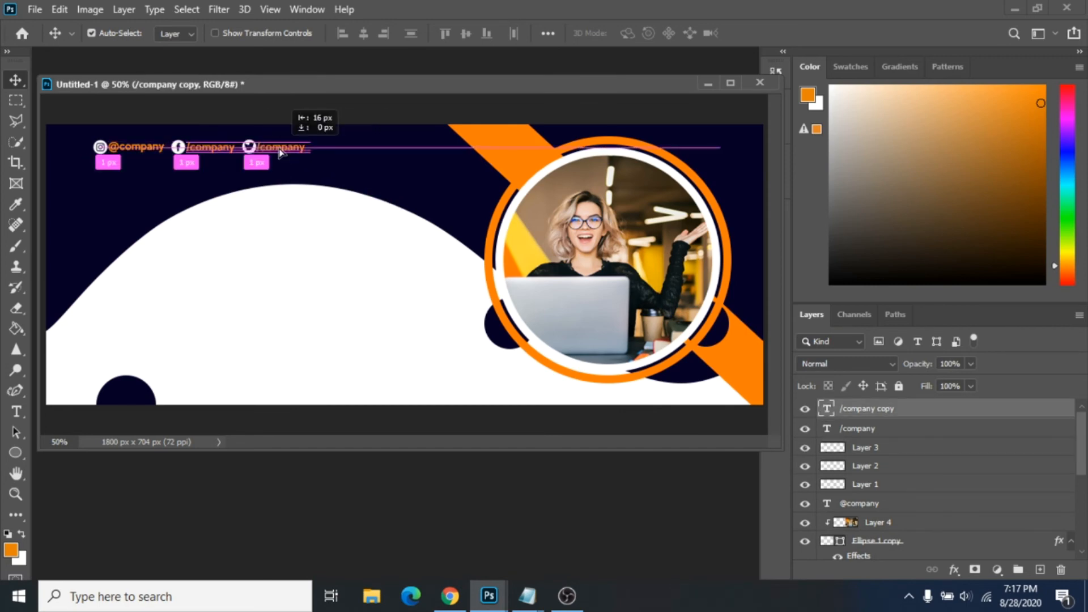
{"action": "left_click", "coordinate": [16, 411]}
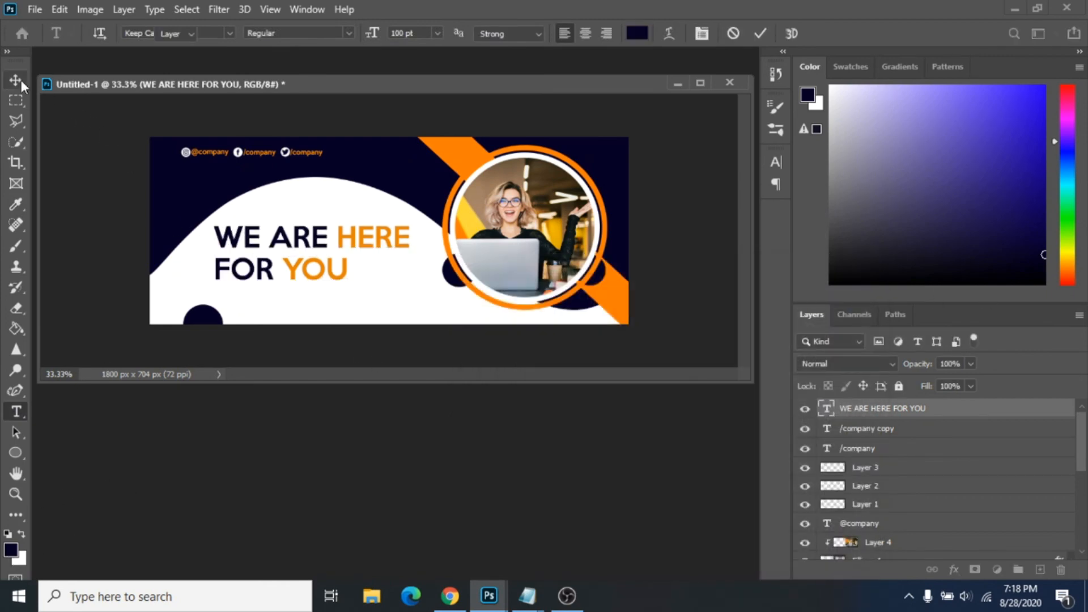
Step: Commit the 'WE ARE HERE FOR YOU' headline by switching to the Move tool
{"action": "left_click", "coordinate": [16, 80]}
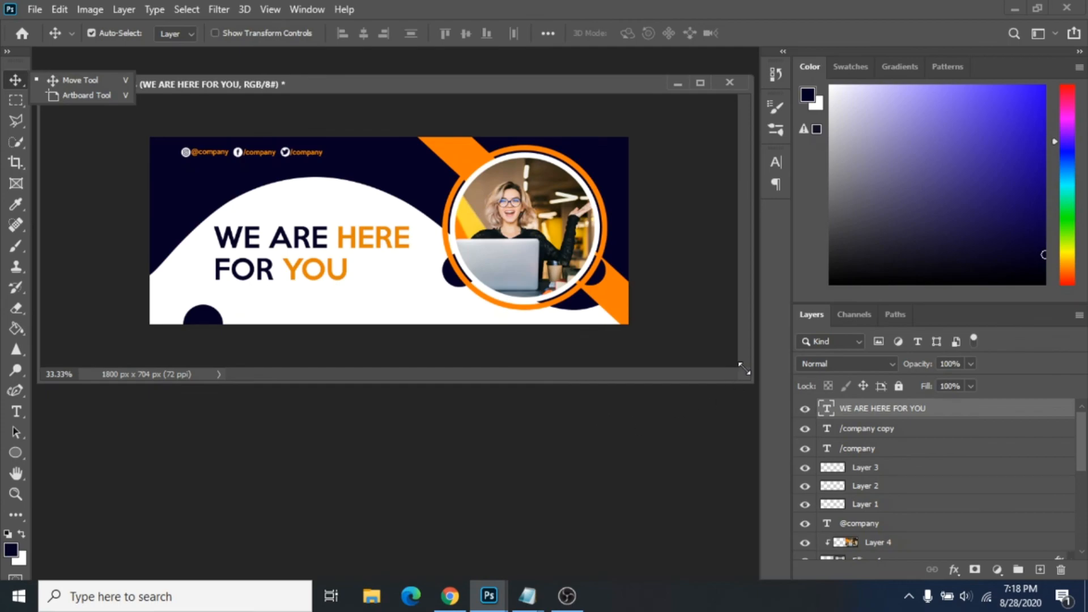